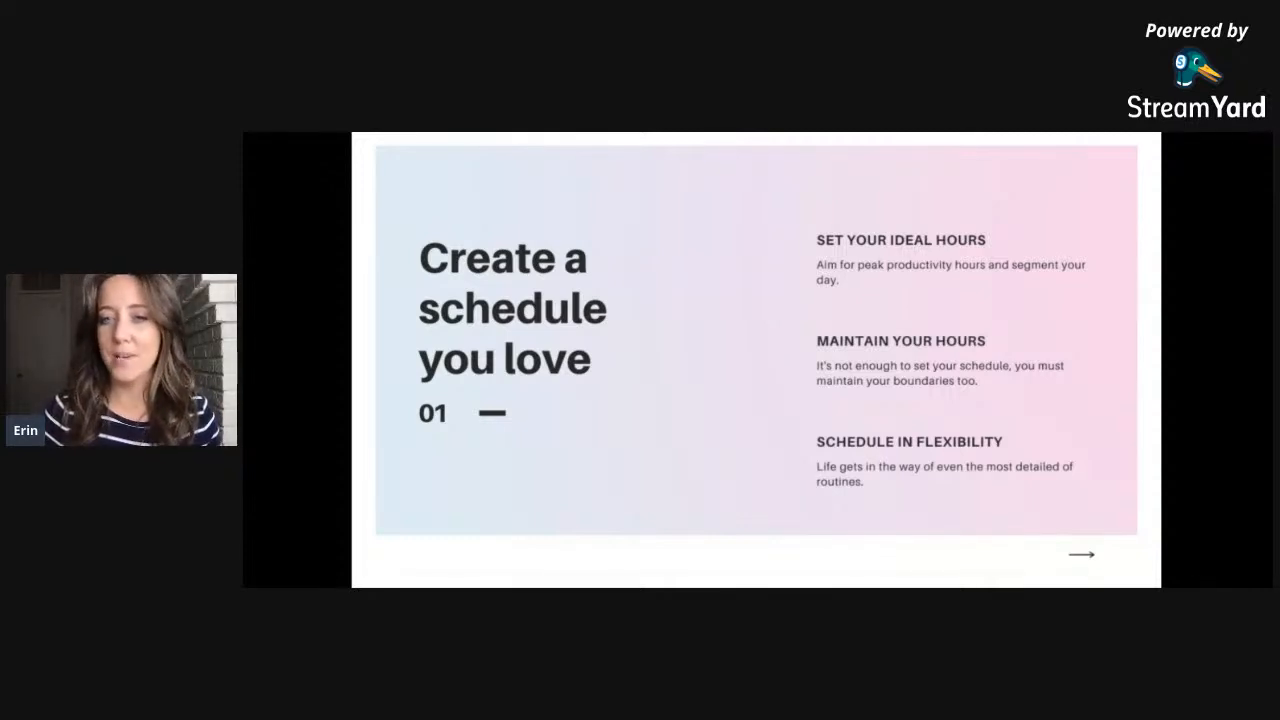
Advance the shared slideshow to slide 03, 'Use calendars'
click(1081, 554)
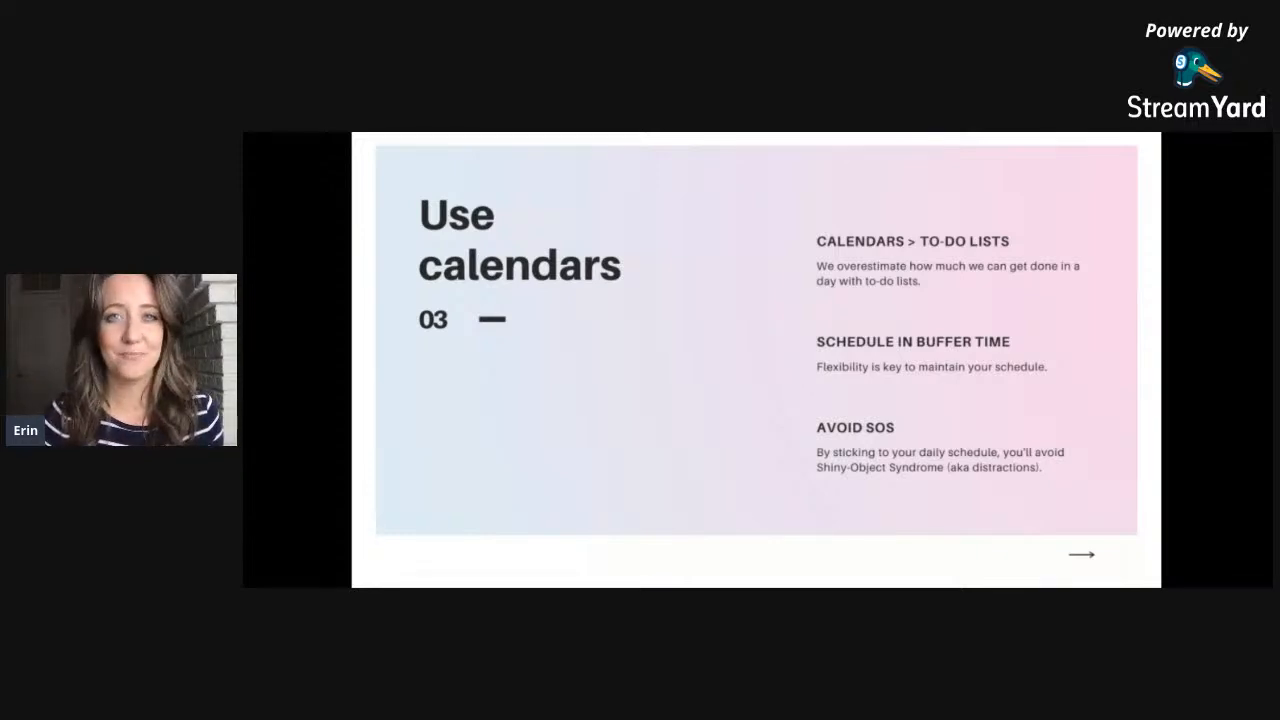
Advance the slideshow past slide 04 to slide 05, 'Change your environment'
click(1081, 554)
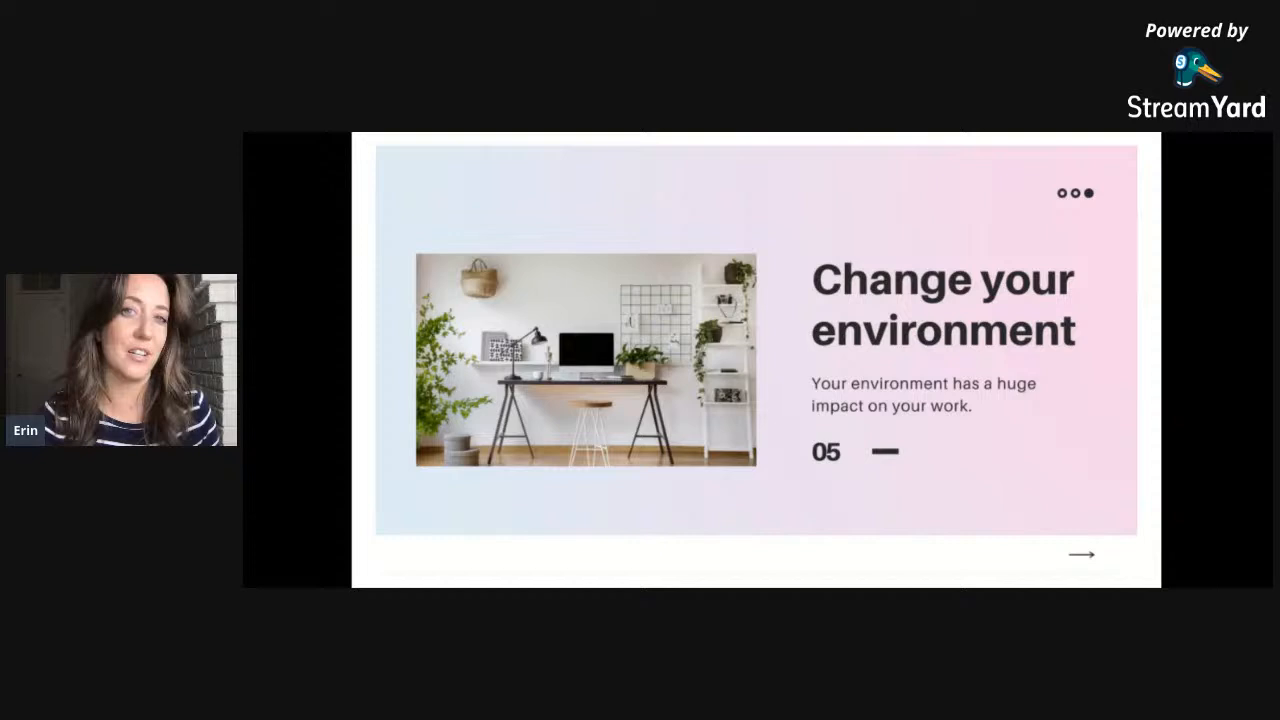
Advance through slide 06, 'Make a work playlist', to slide 07, 'Automate'
click(1081, 554)
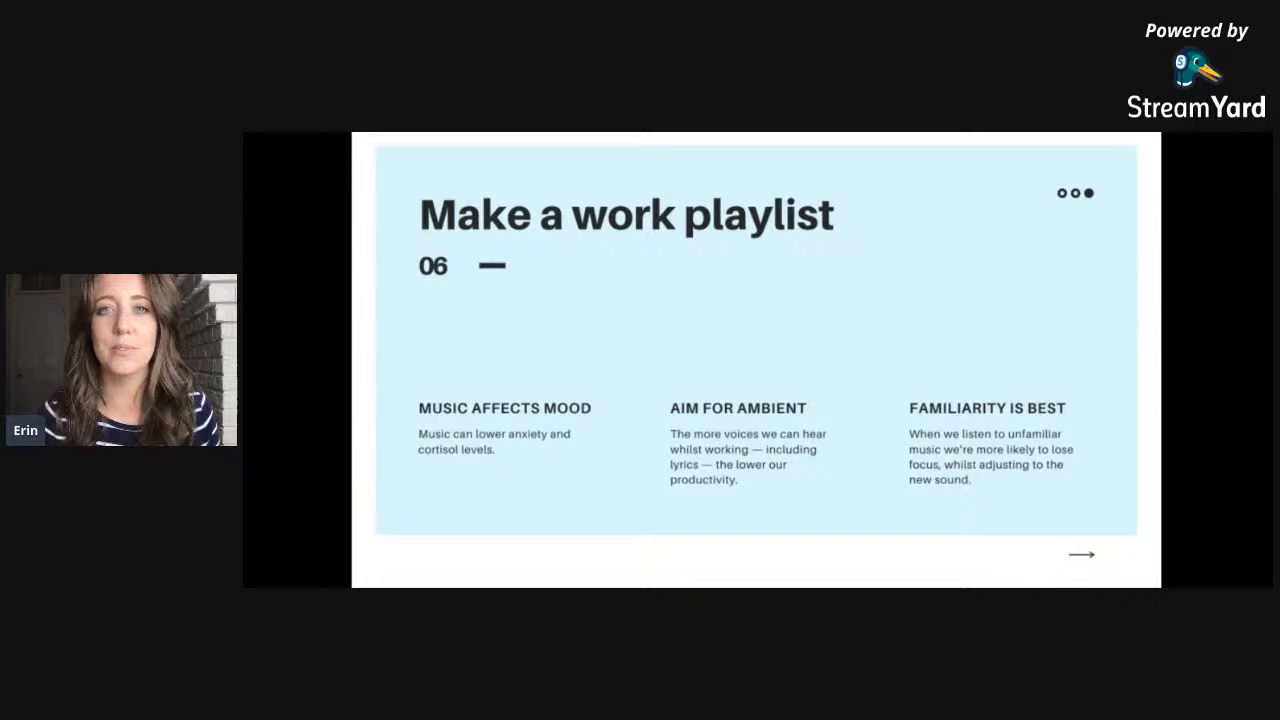
click(1081, 554)
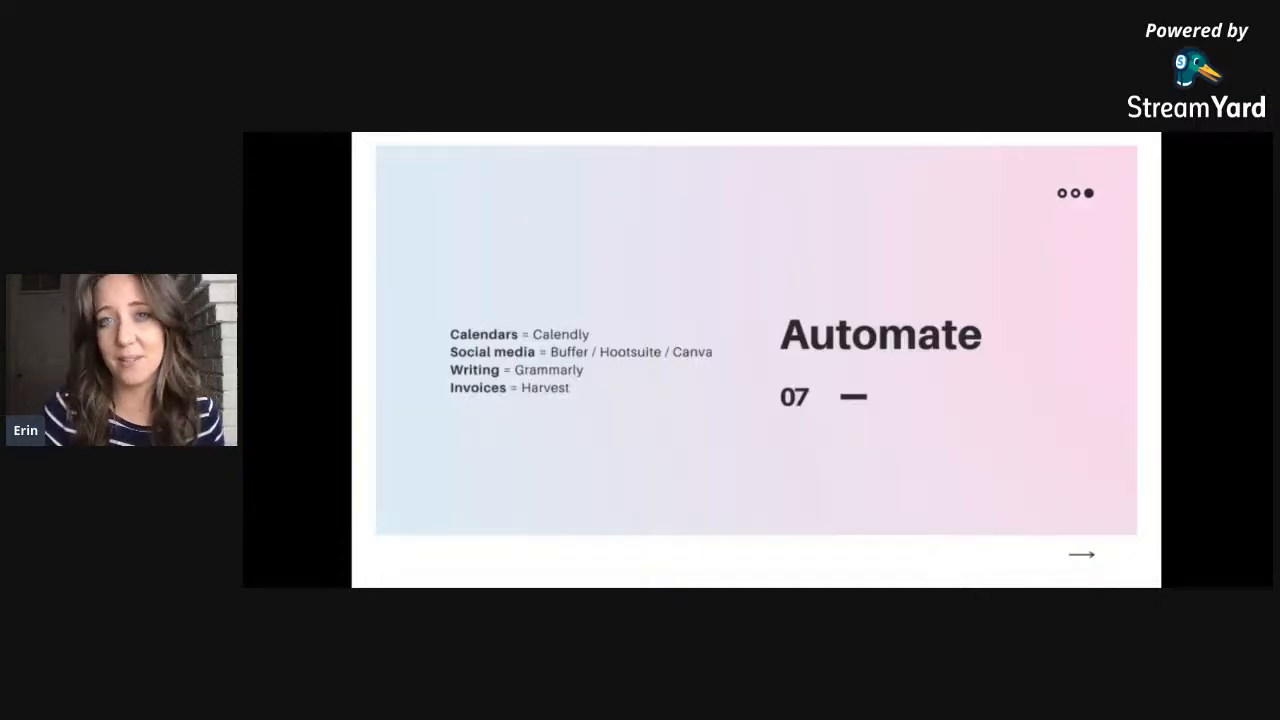